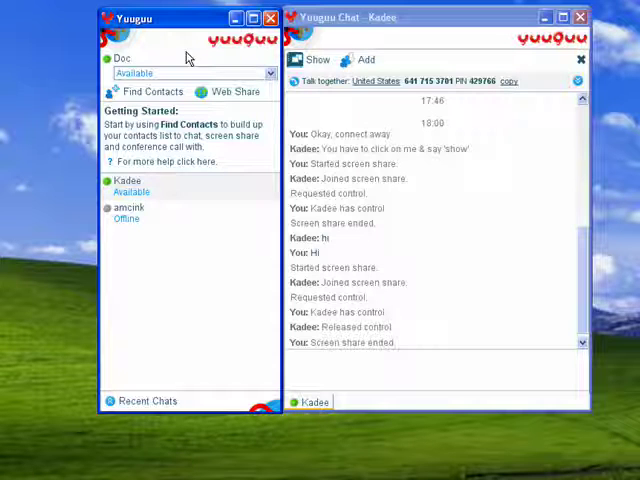
# Step: Select contact Kadee and start sharing the screen with her
pyautogui.click(127, 181)
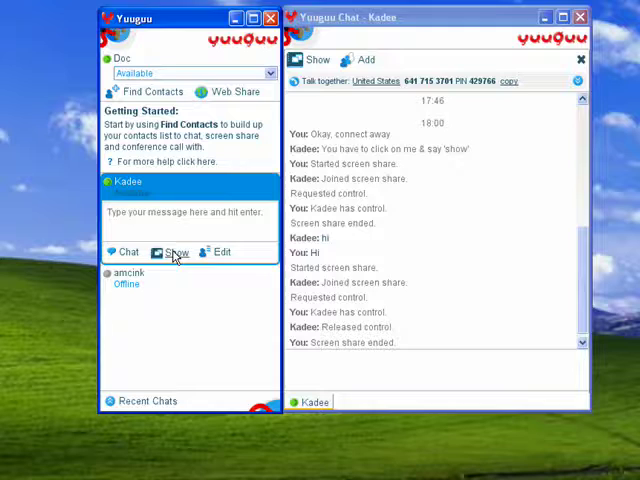
pyautogui.click(177, 252)
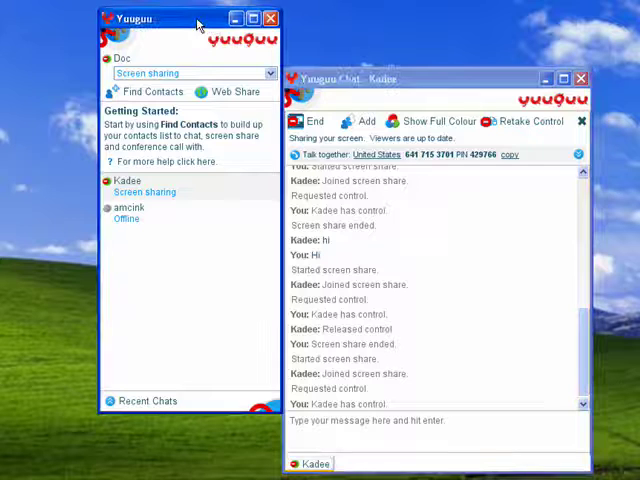
pyautogui.moveTo(183, 21)
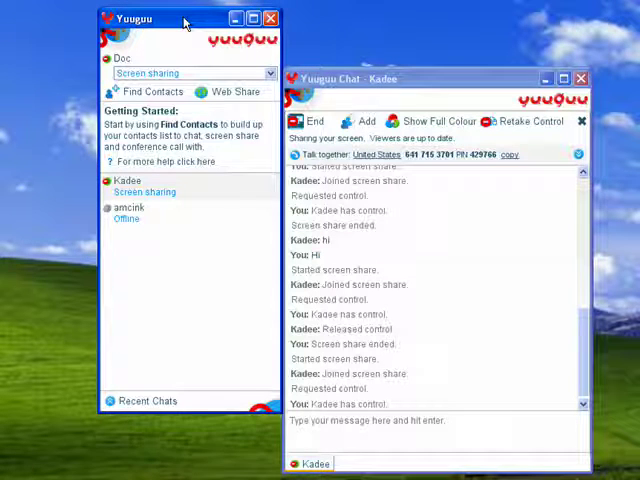